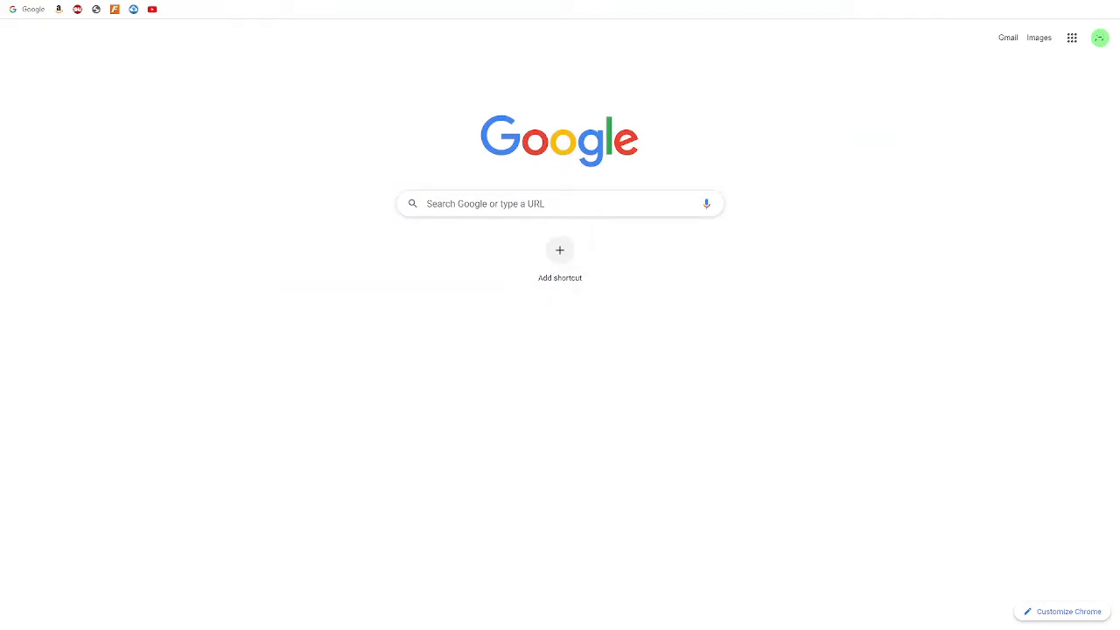
- Navigate Chrome to oculus.com/casting to load the Meta Quest casting page
click(173, 35)
text(oculus.com/)
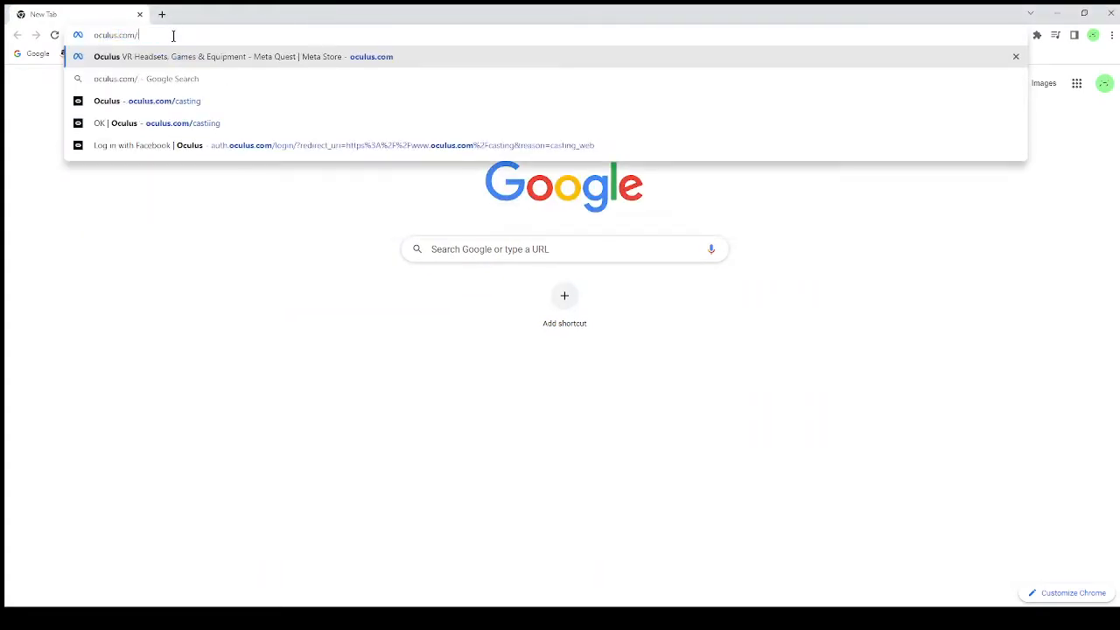
text(casting)
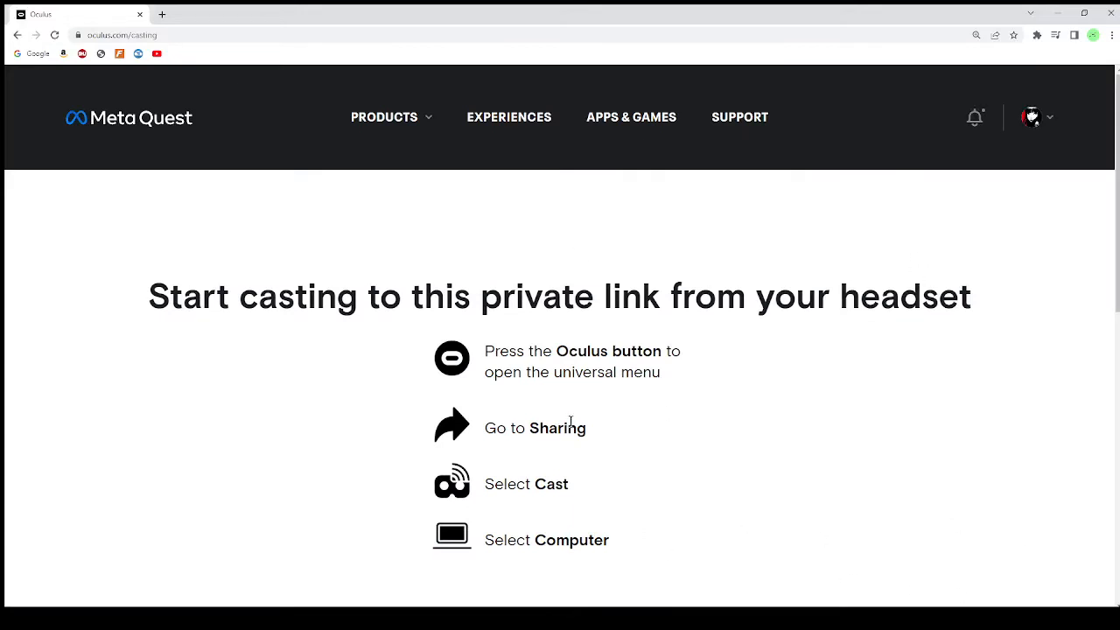
- Scroll the casting page and start the headset's Gorilla Tag cast streaming in it
scroll(down, 3)
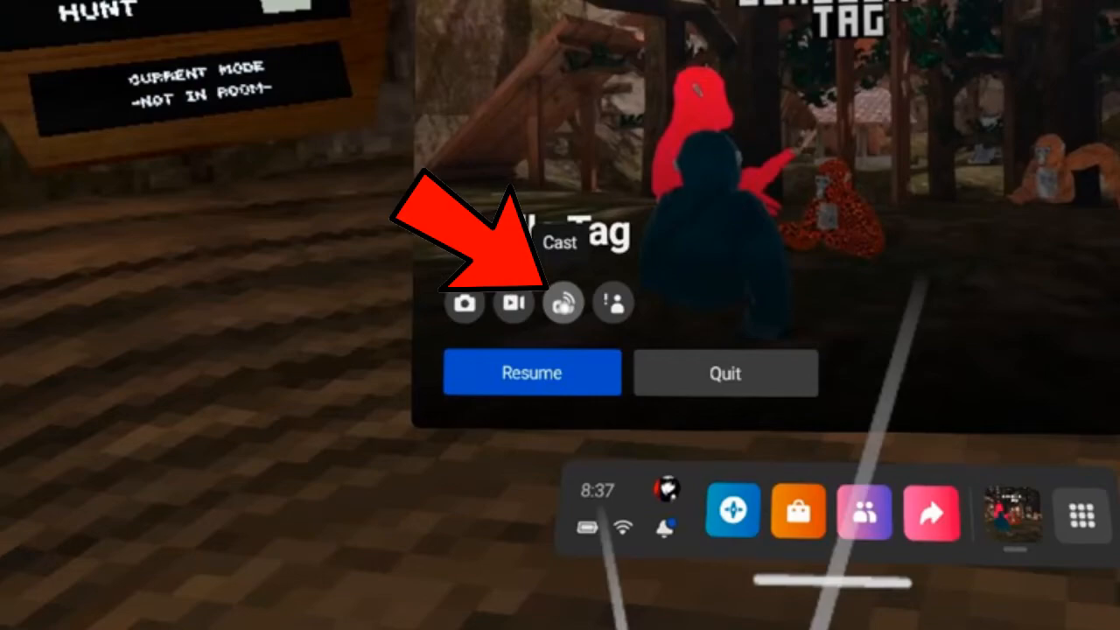
click(562, 304)
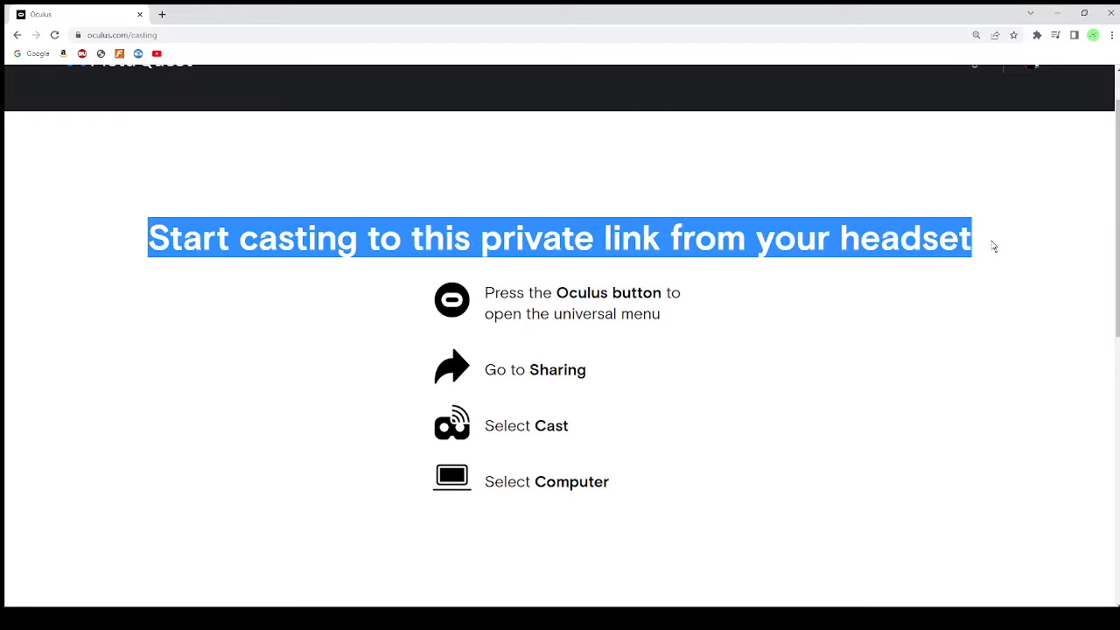
mouse_move(791, 238)
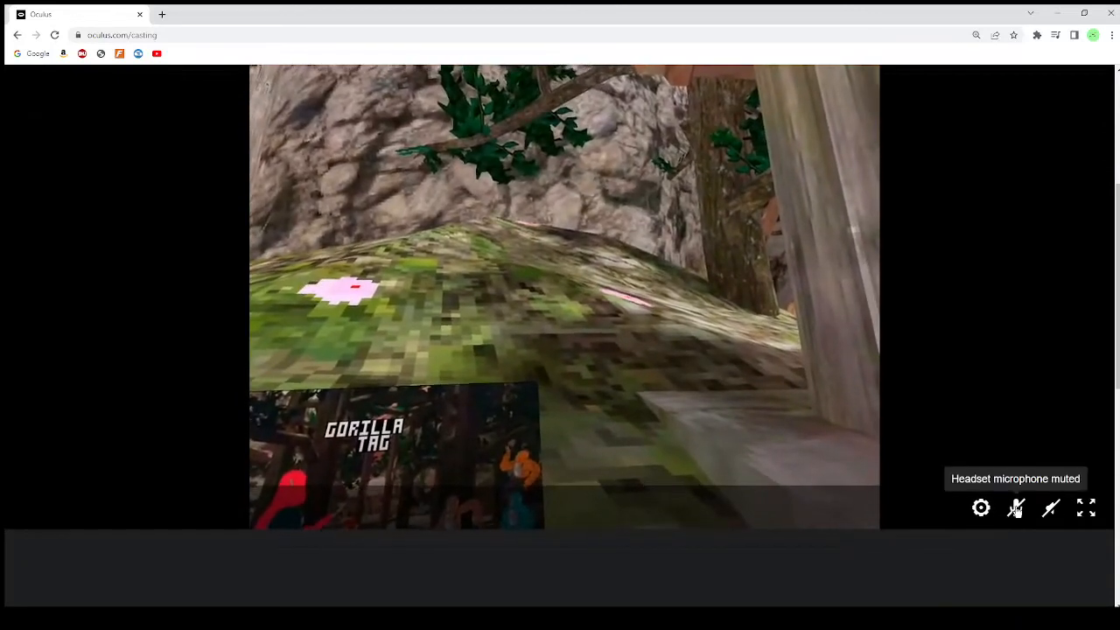
click(1015, 508)
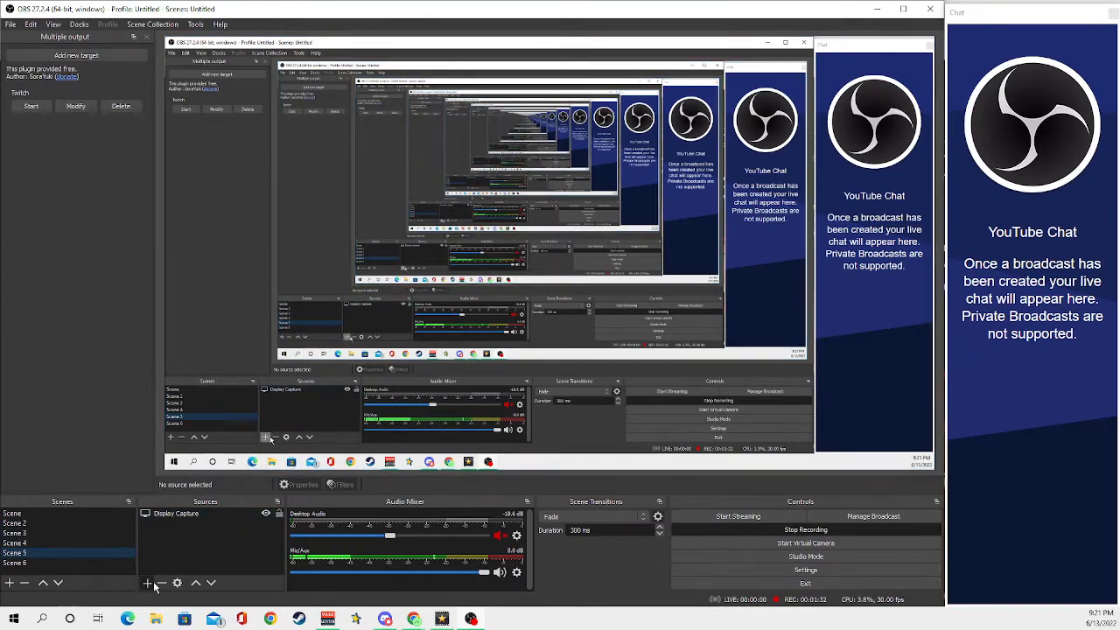
- Add a Window Capture source set to the '[chrome.exe]: Oculus - Google Chrome' window
click(147, 582)
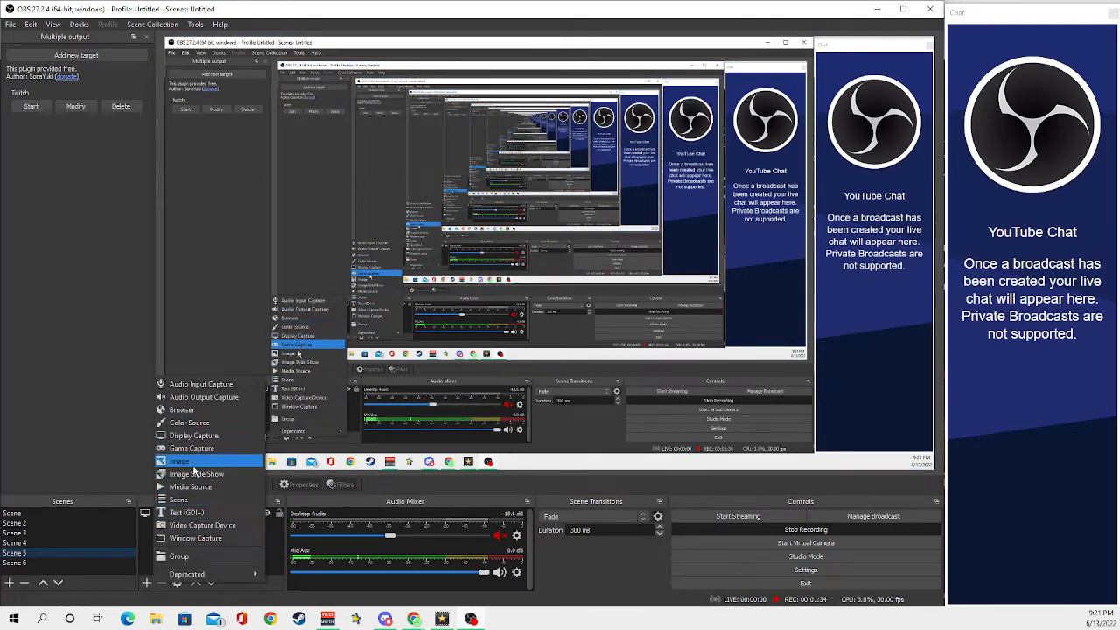
click(196, 539)
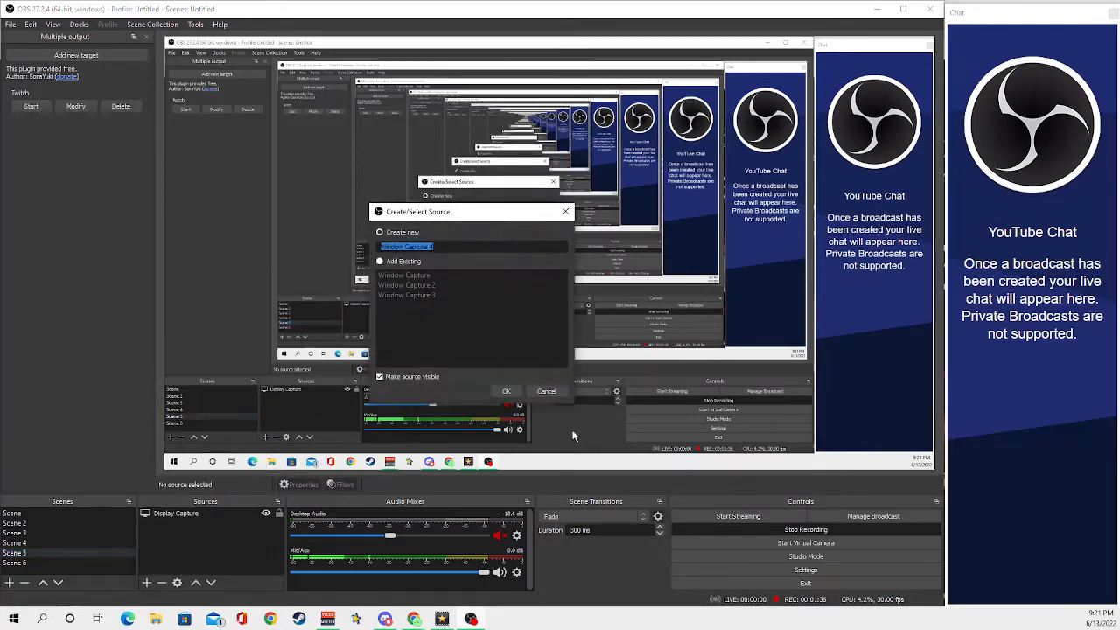
click(506, 392)
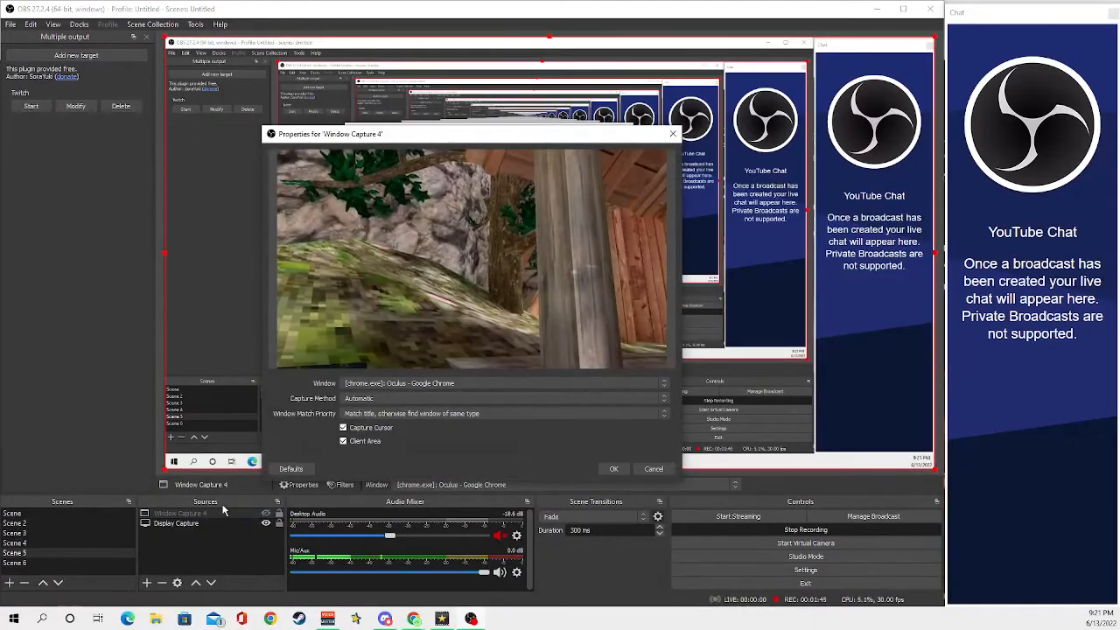
click(663, 383)
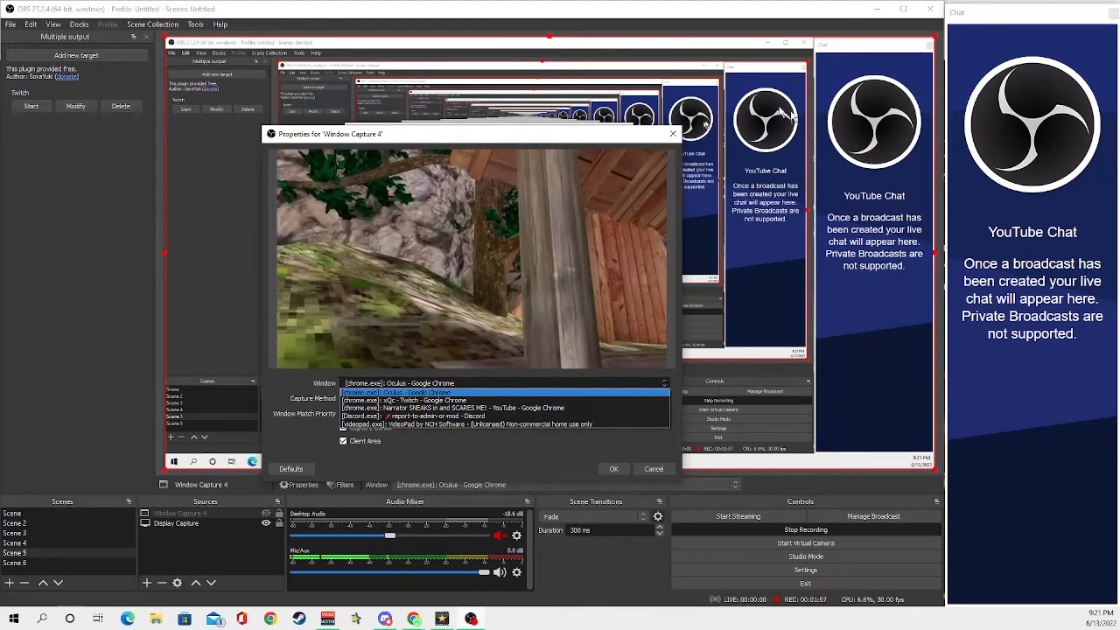
click(612, 469)
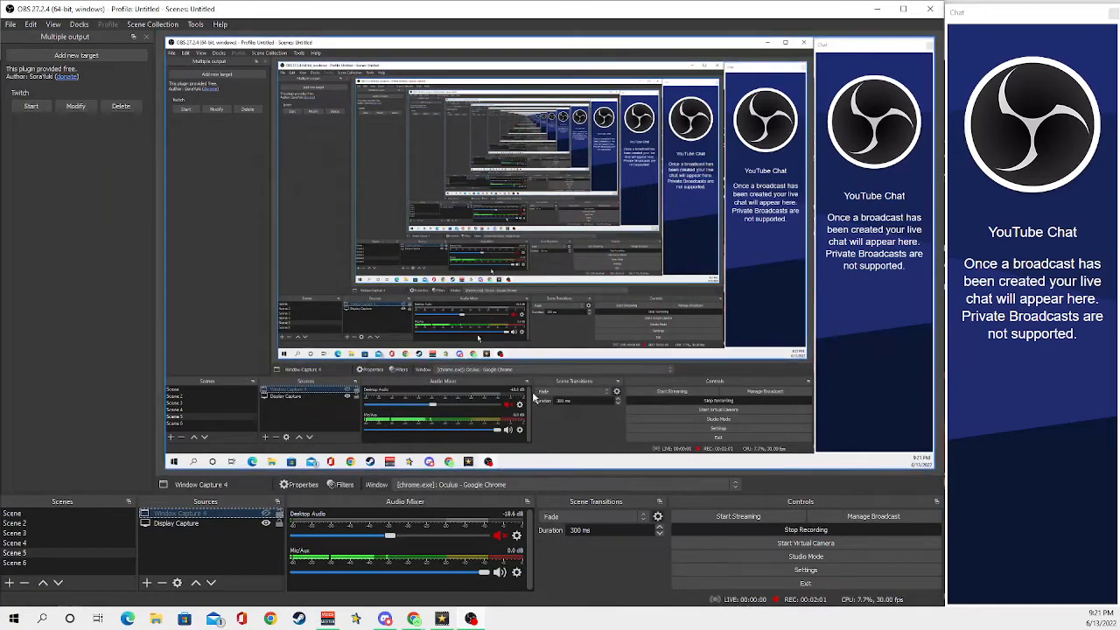
mouse_move(801, 570)
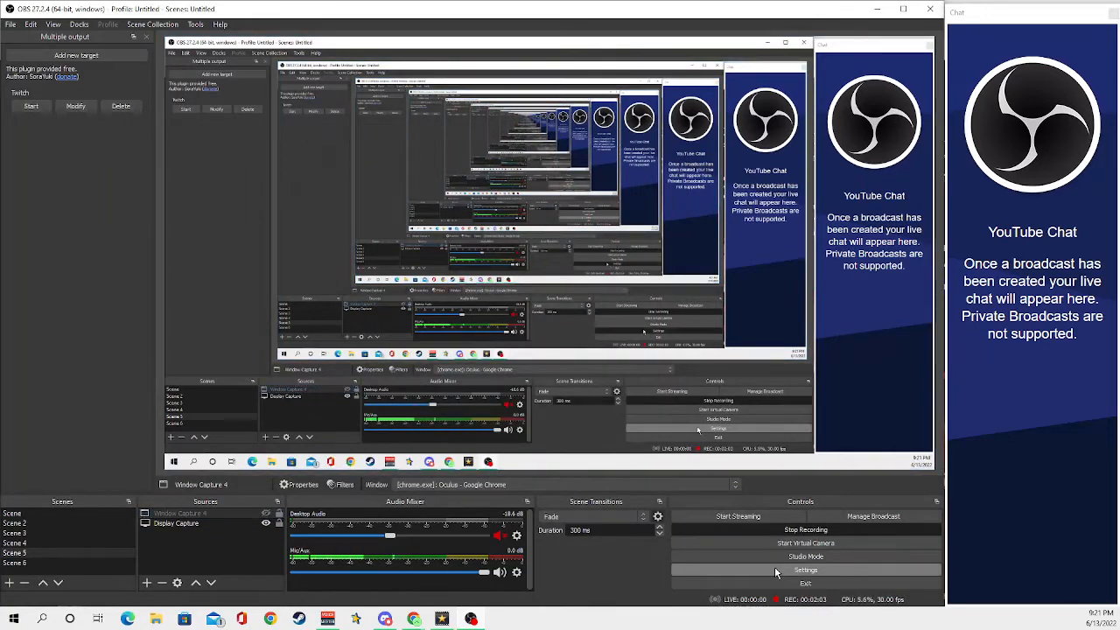
click(805, 570)
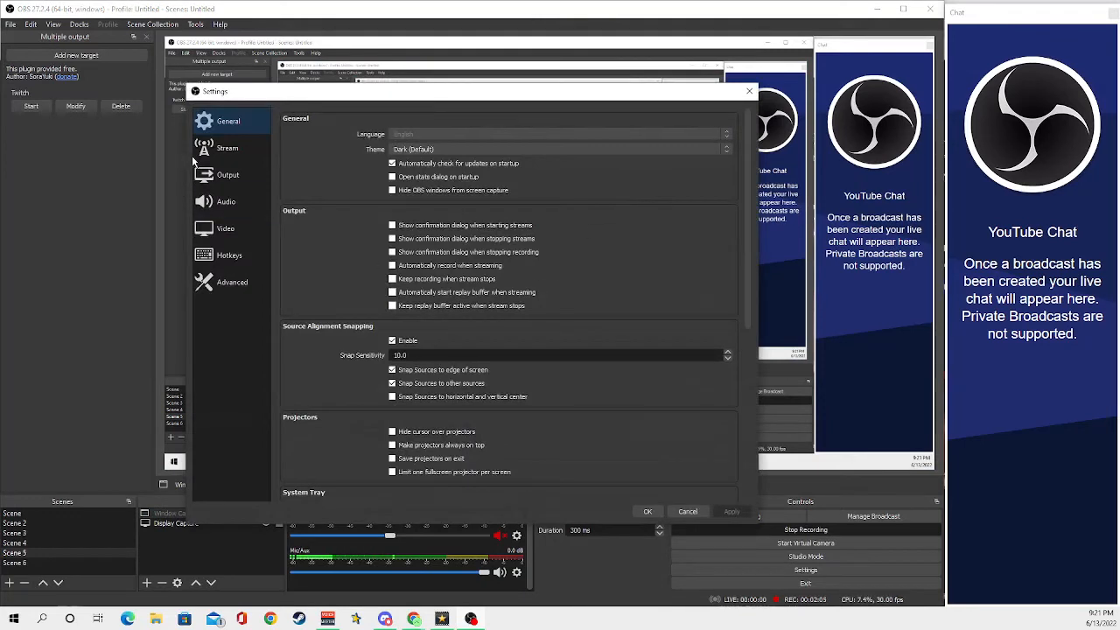
click(228, 147)
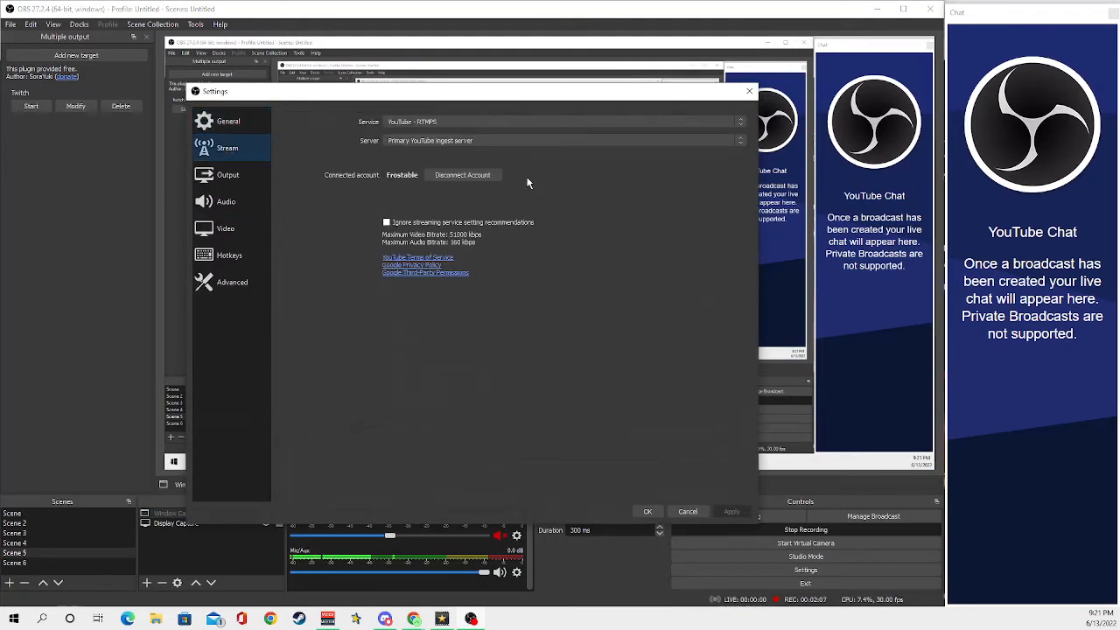
mouse_move(231, 191)
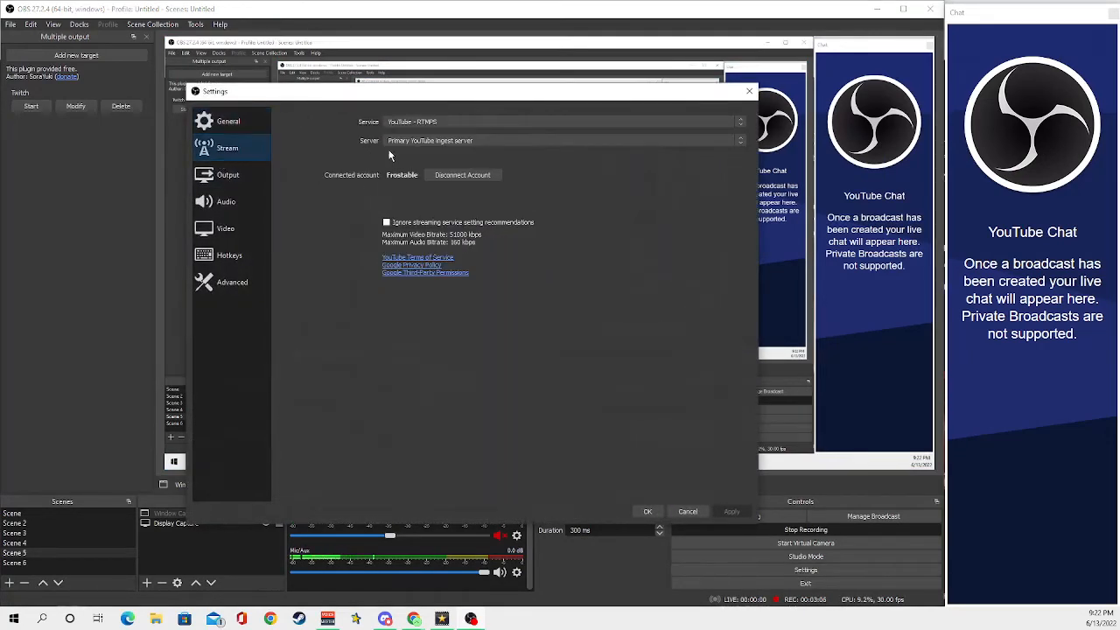
mouse_move(388, 152)
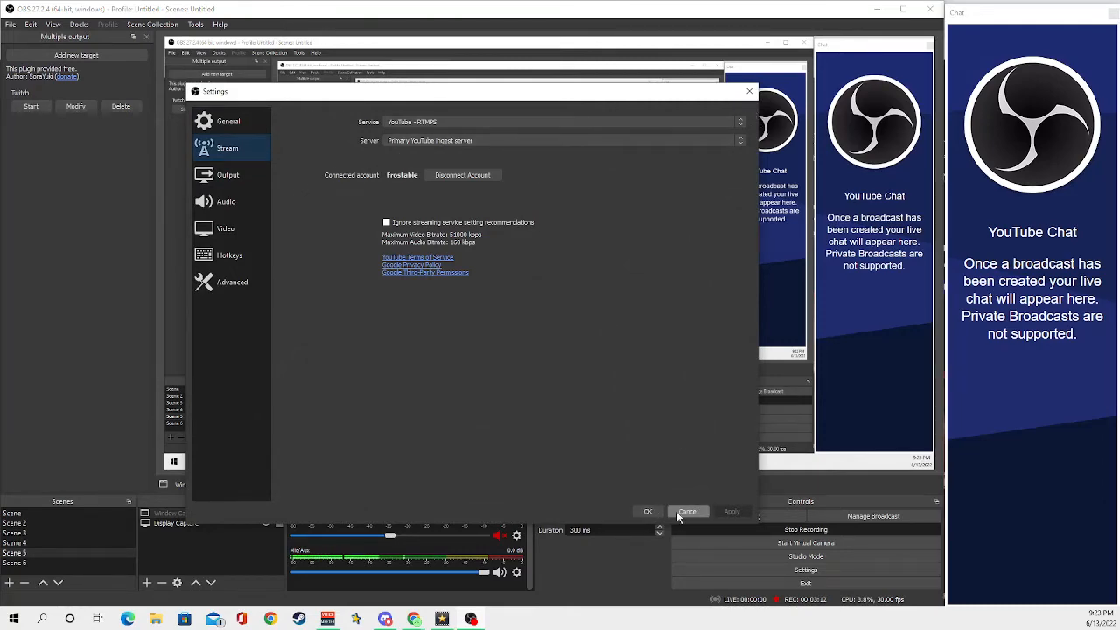
click(688, 511)
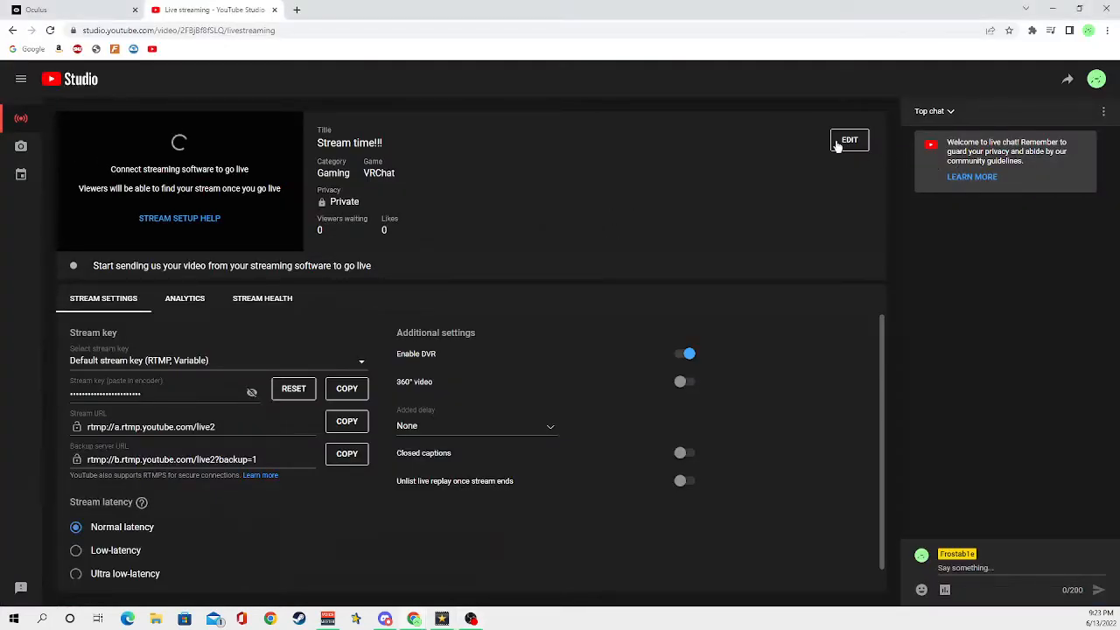
mouse_move(774, 200)
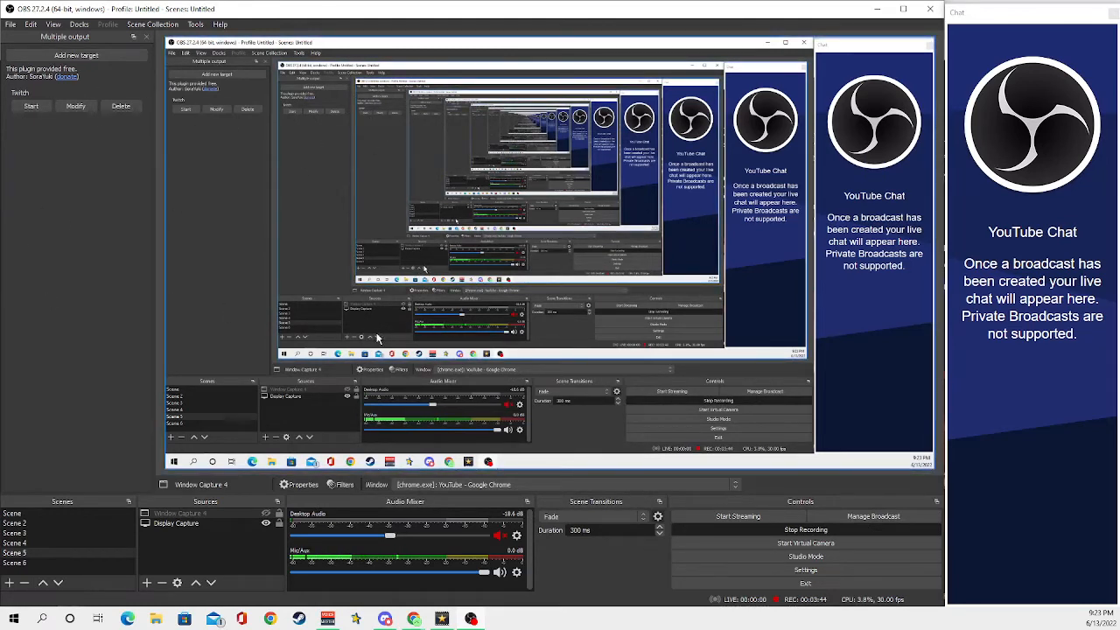
mouse_move(532, 278)
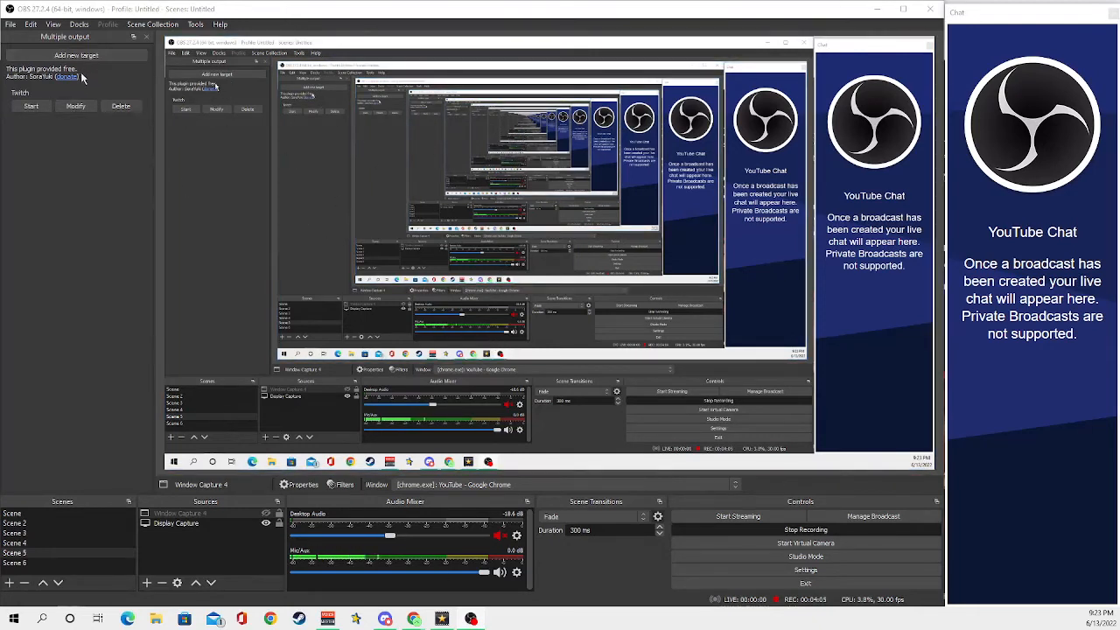
mouse_move(269, 226)
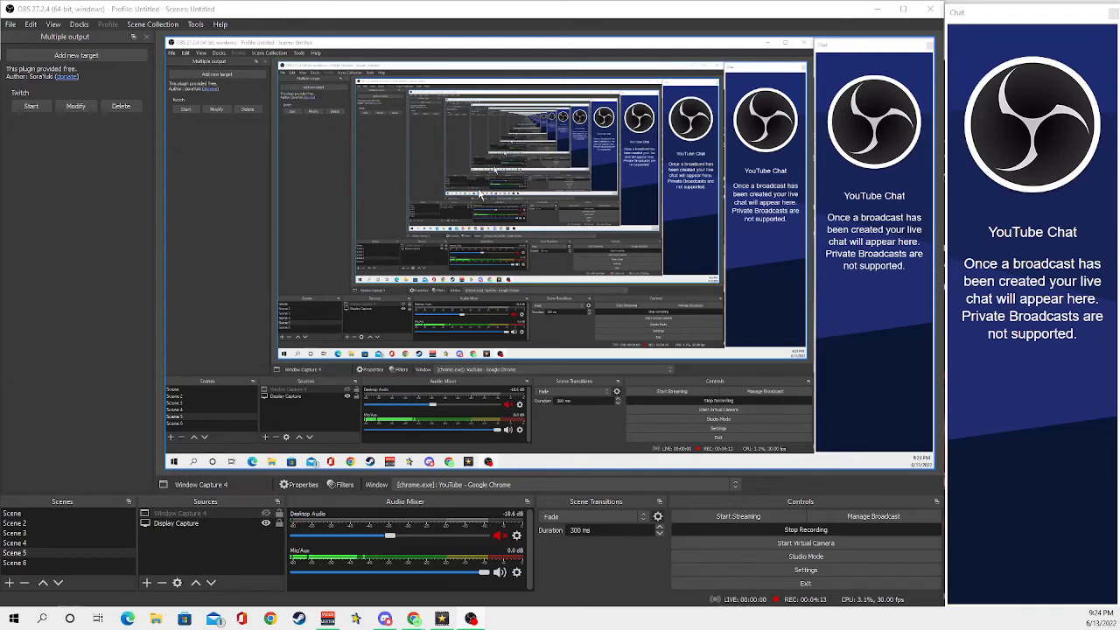
mouse_move(422, 177)
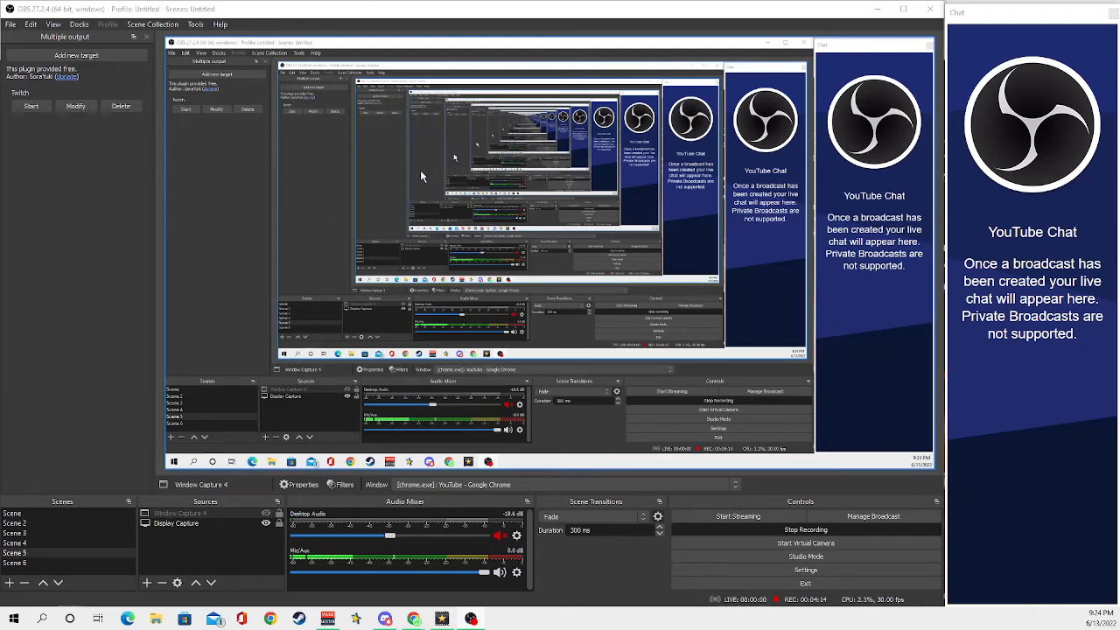